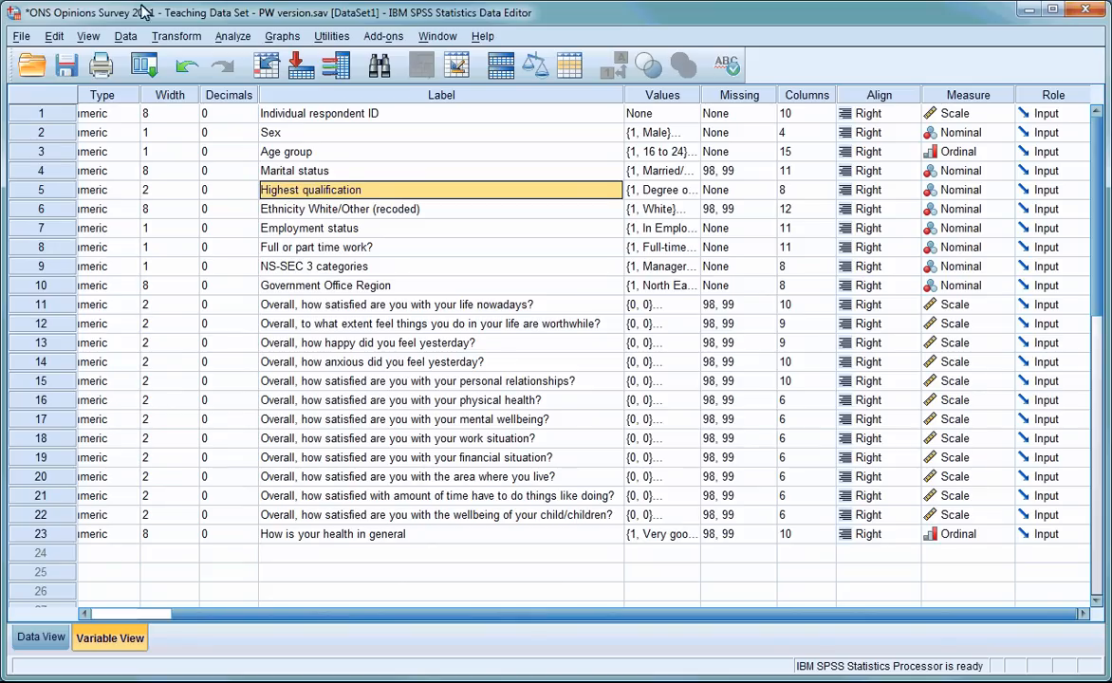
# Step: Open the Crosstabs dialog from Analyze > Descriptive Statistics for the ONS Opinions Survey data
pyautogui.click(233, 36)
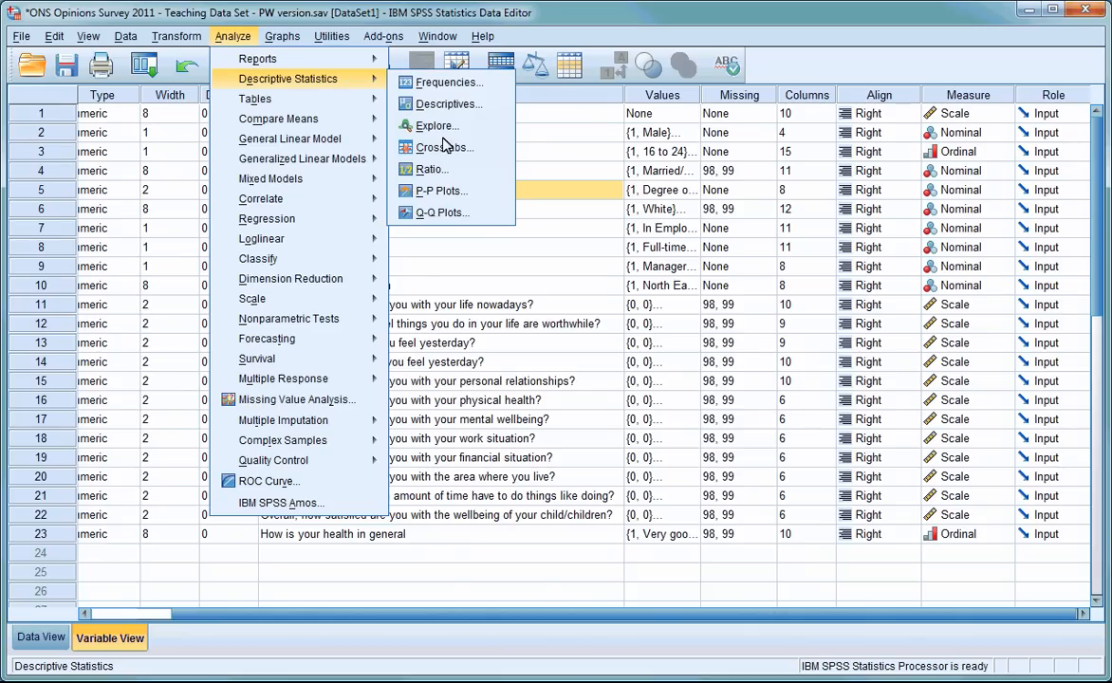
pyautogui.click(442, 147)
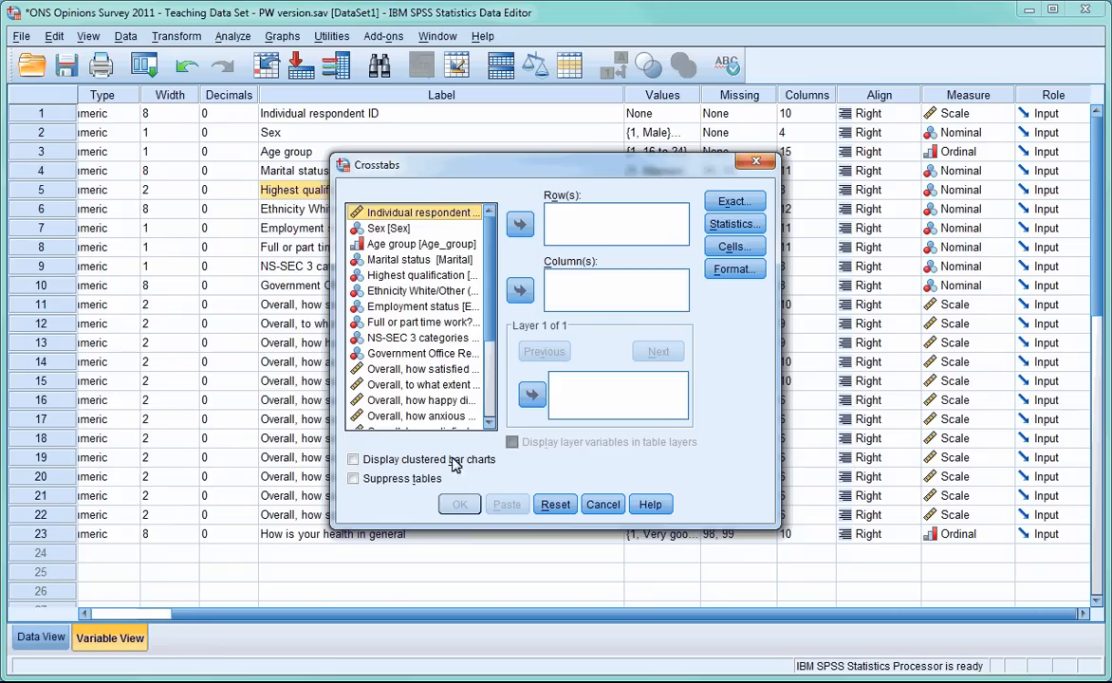
# Step: Assign Ethnicity White/Other as the row and Employment status as the column variable
pyautogui.click(420, 292)
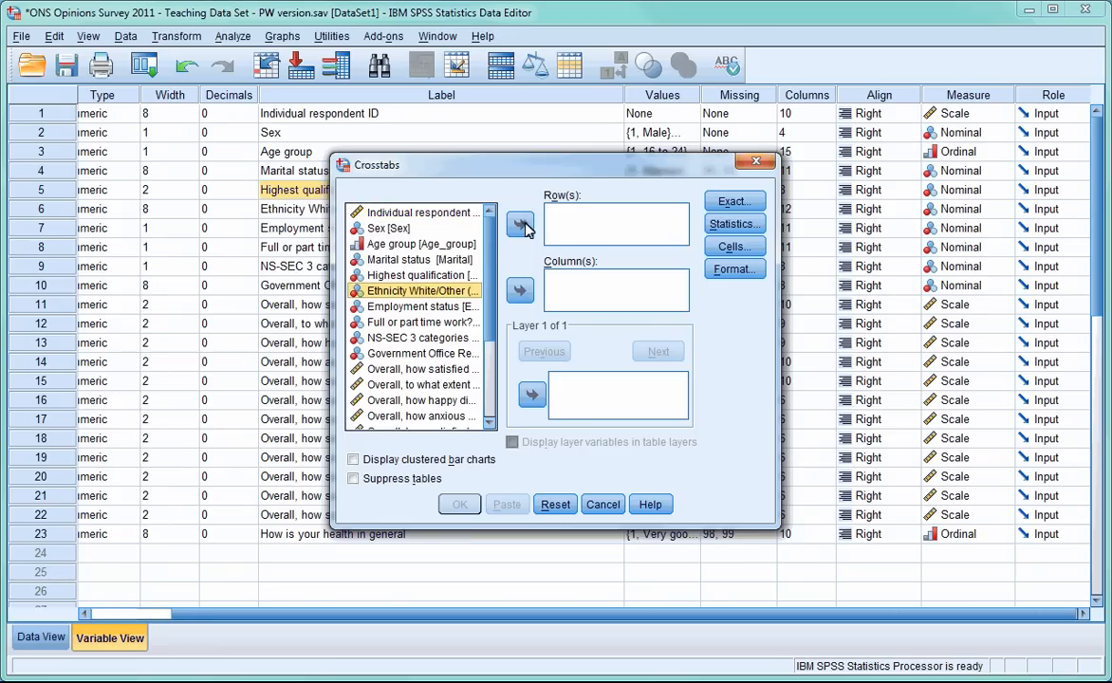
pyautogui.click(520, 225)
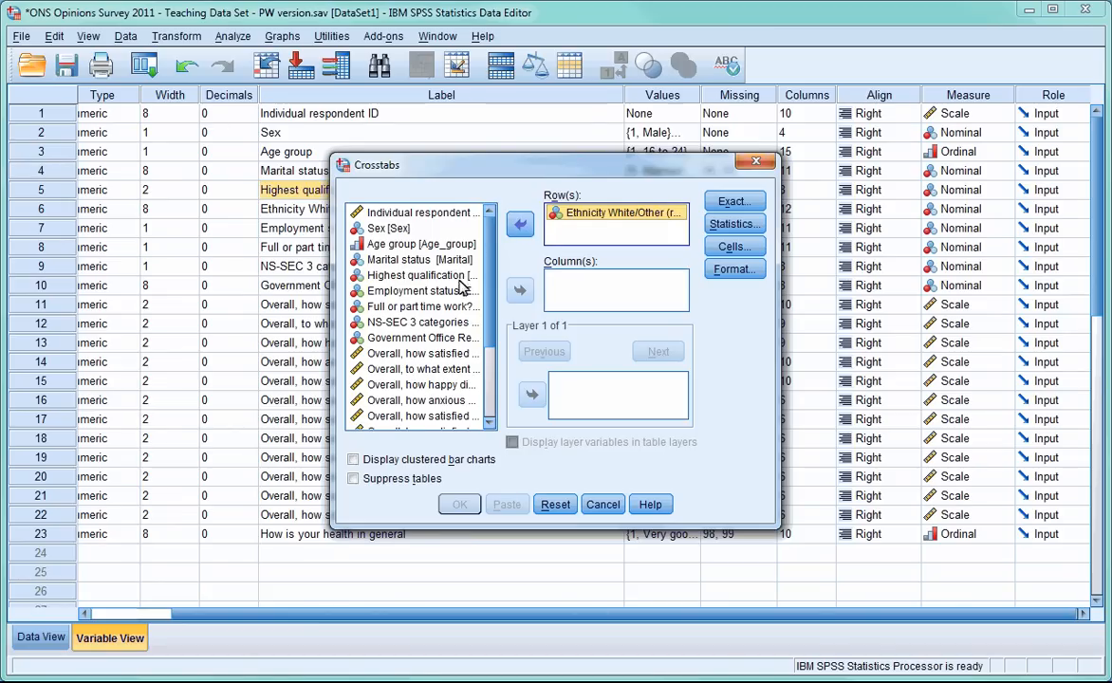
pyautogui.click(519, 290)
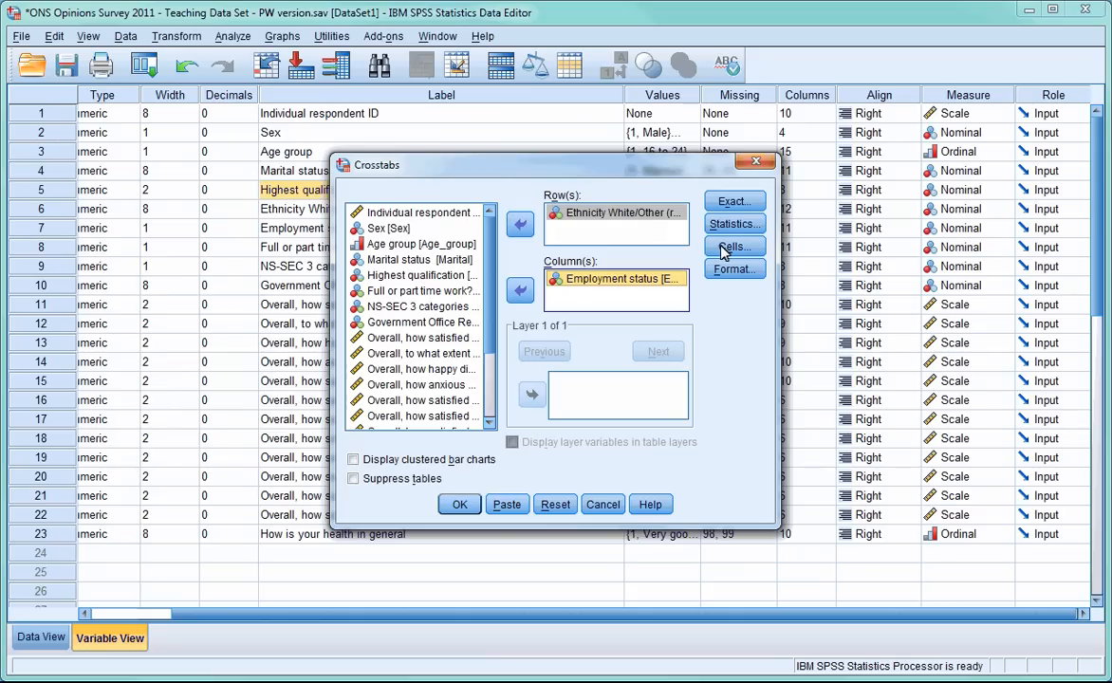
pyautogui.click(733, 247)
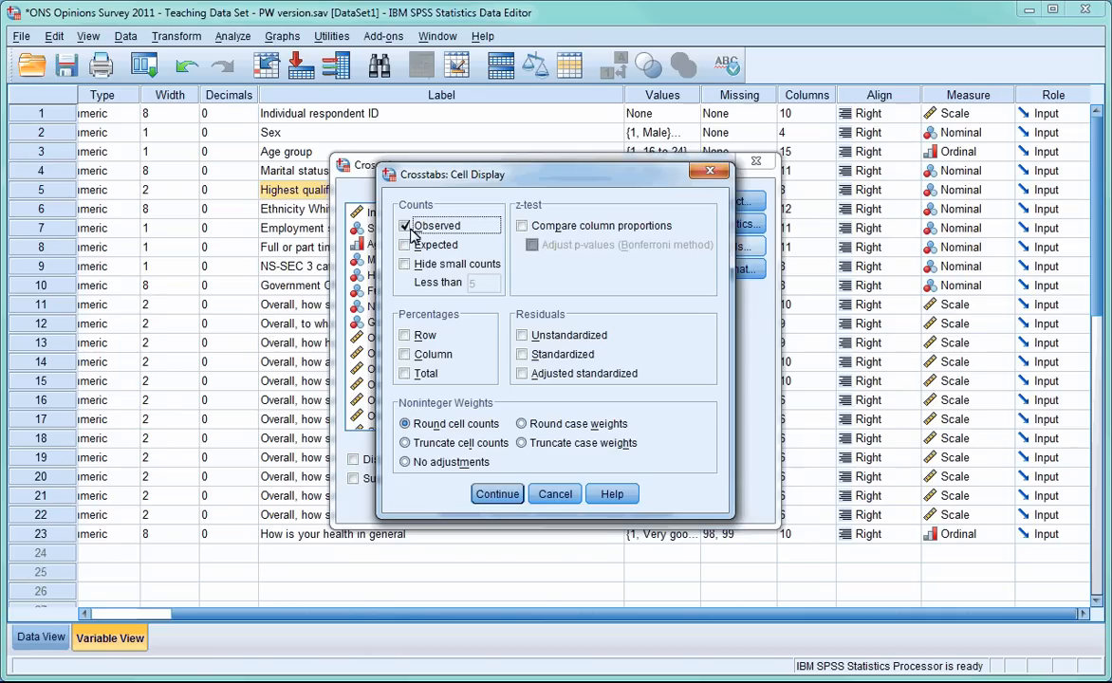
# Step: Set the cell display to column percentages only, with observed counts turned off
pyautogui.click(407, 225)
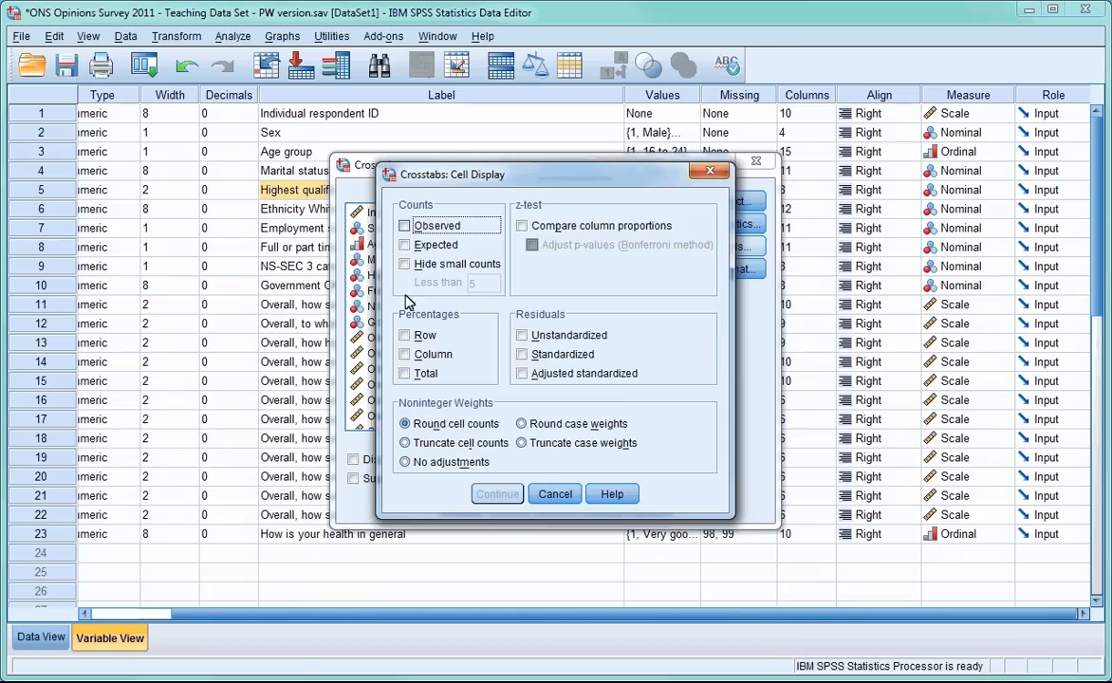
pyautogui.click(406, 354)
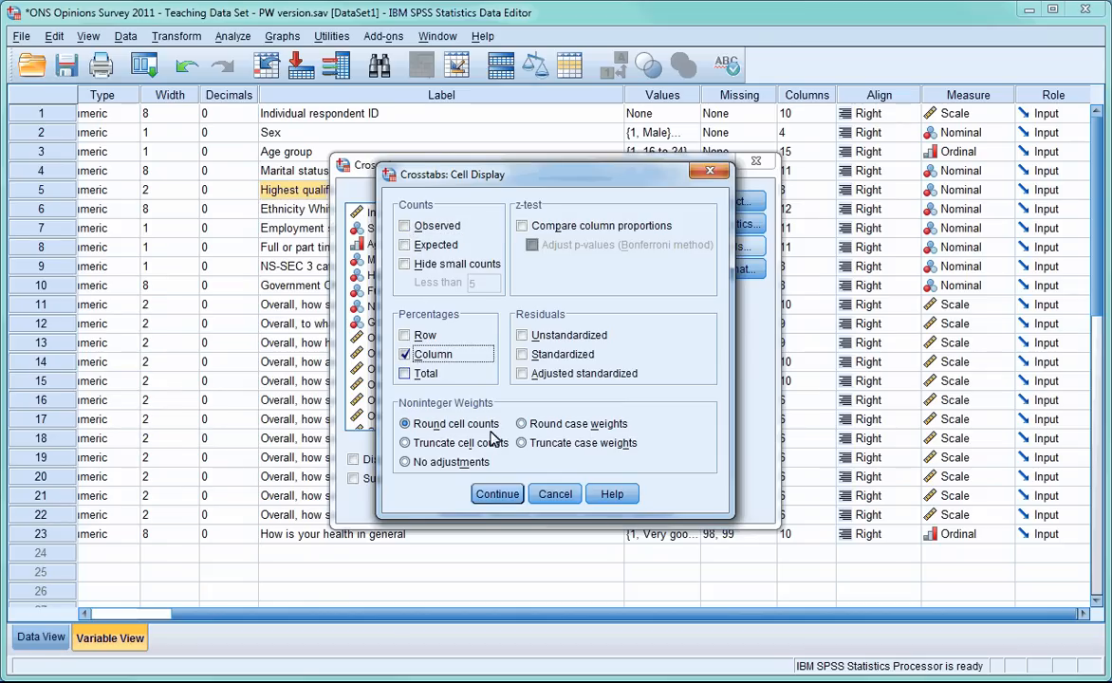
pyautogui.click(498, 494)
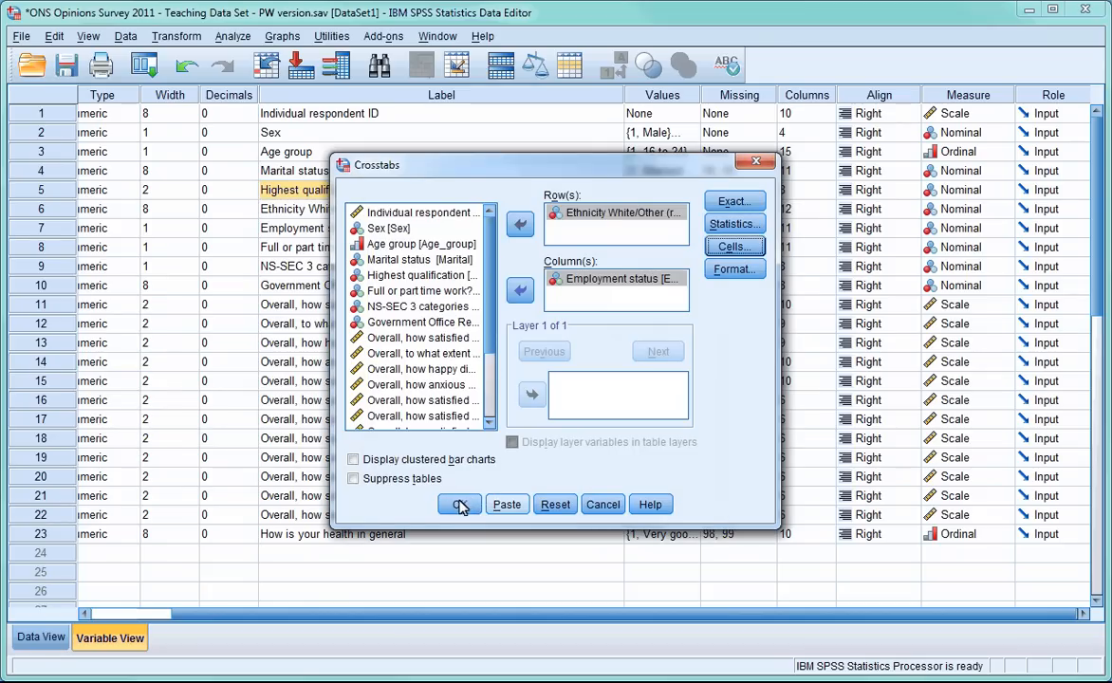
# Step: Run the crosstab, producing column percentages such as White 90.0% in employment
pyautogui.click(459, 504)
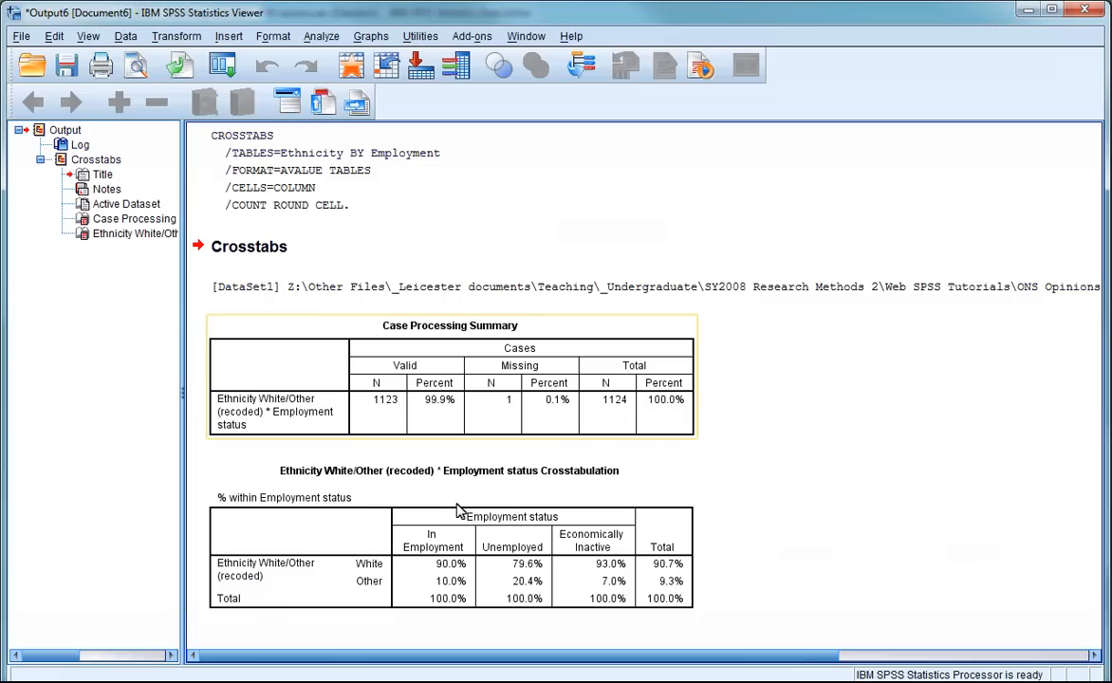
pyautogui.moveTo(476, 503)
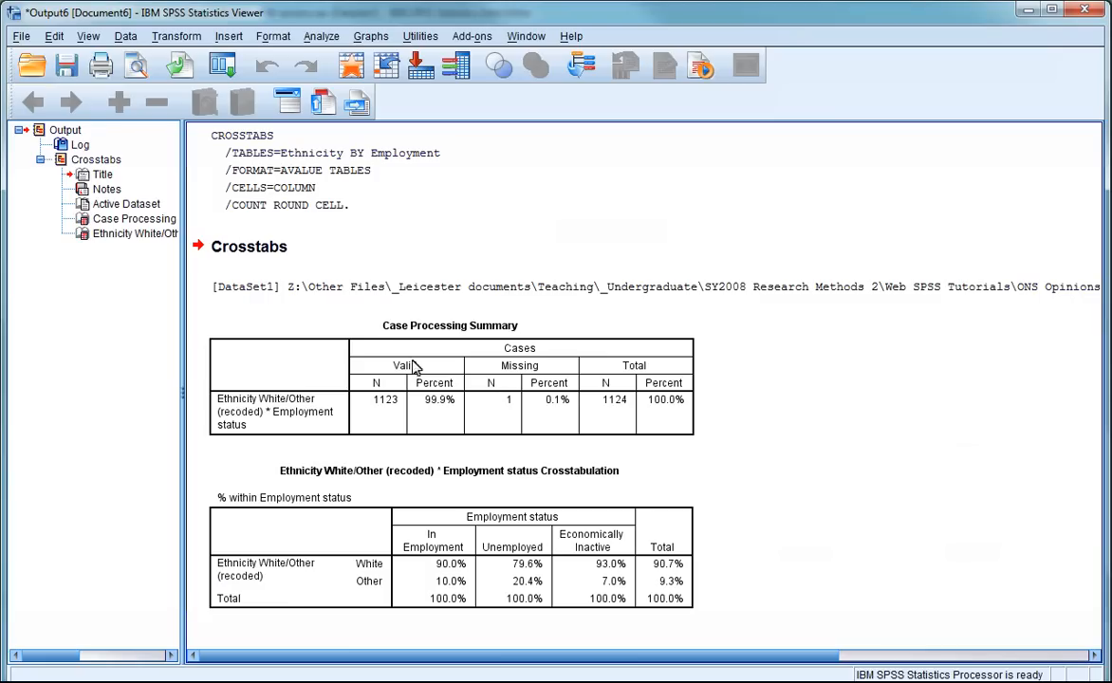
pyautogui.click(321, 36)
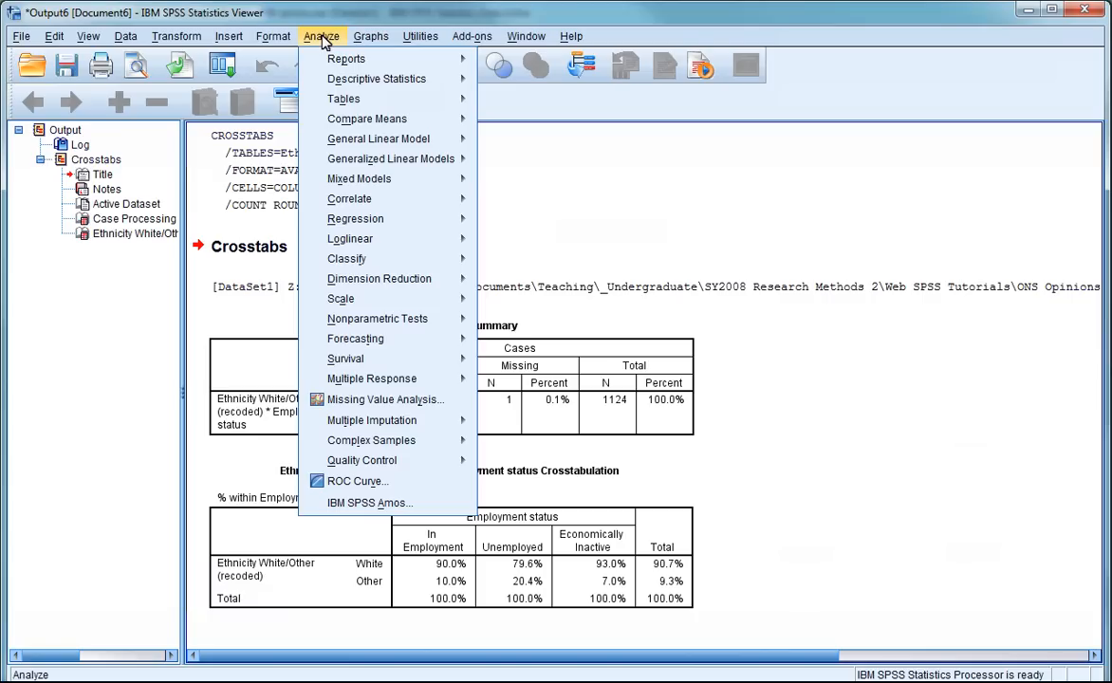
pyautogui.moveTo(344, 81)
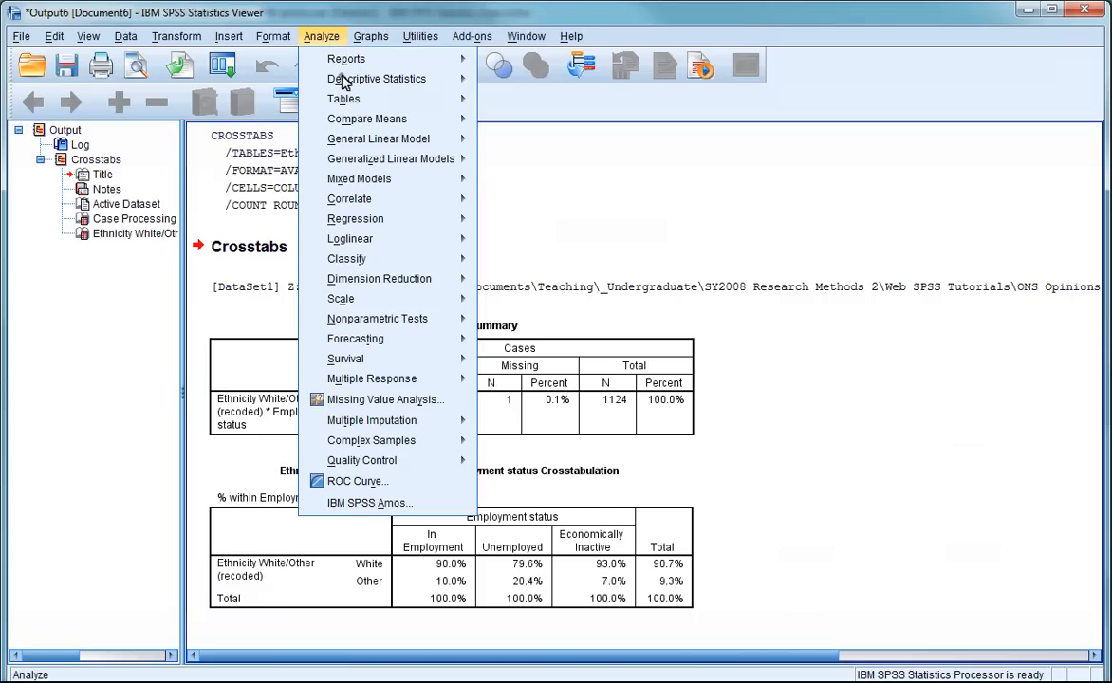
pyautogui.moveTo(376, 79)
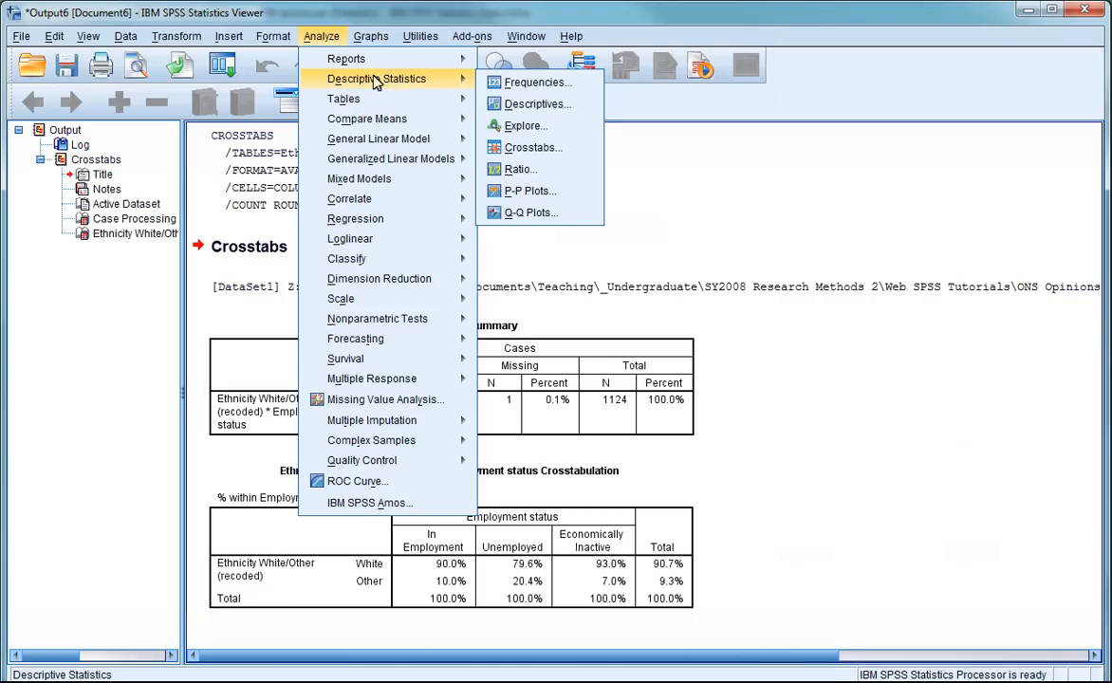
# Step: Reopen Crosstabs with Ethnicity and Employment status kept, and bring up cell options
pyautogui.click(533, 147)
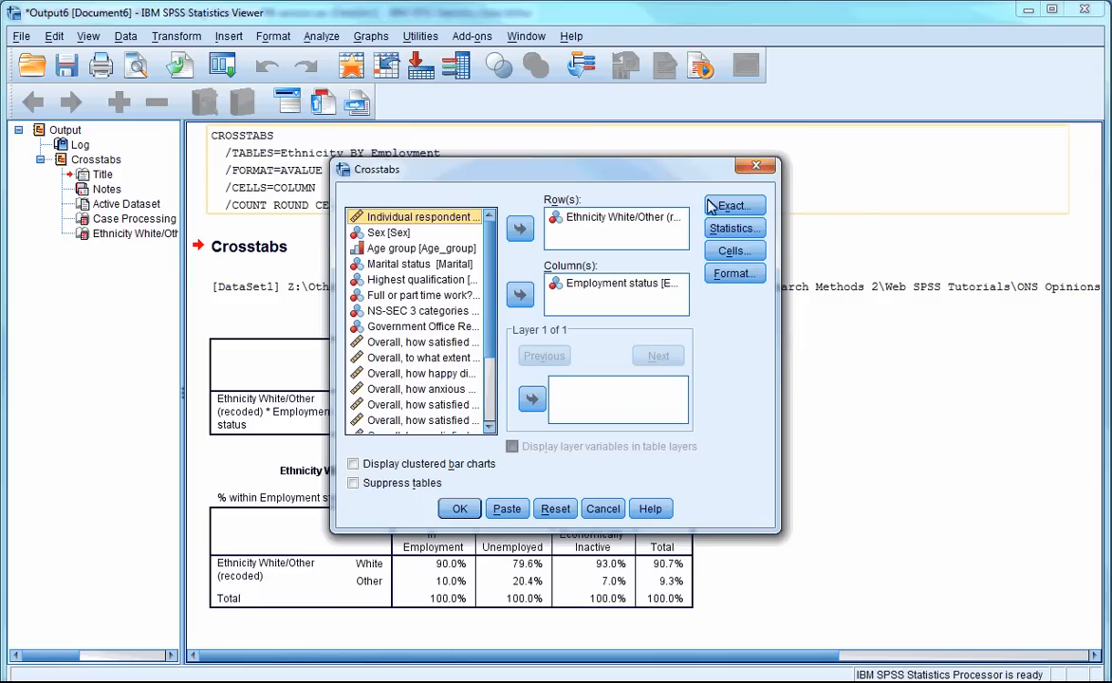
pyautogui.click(732, 250)
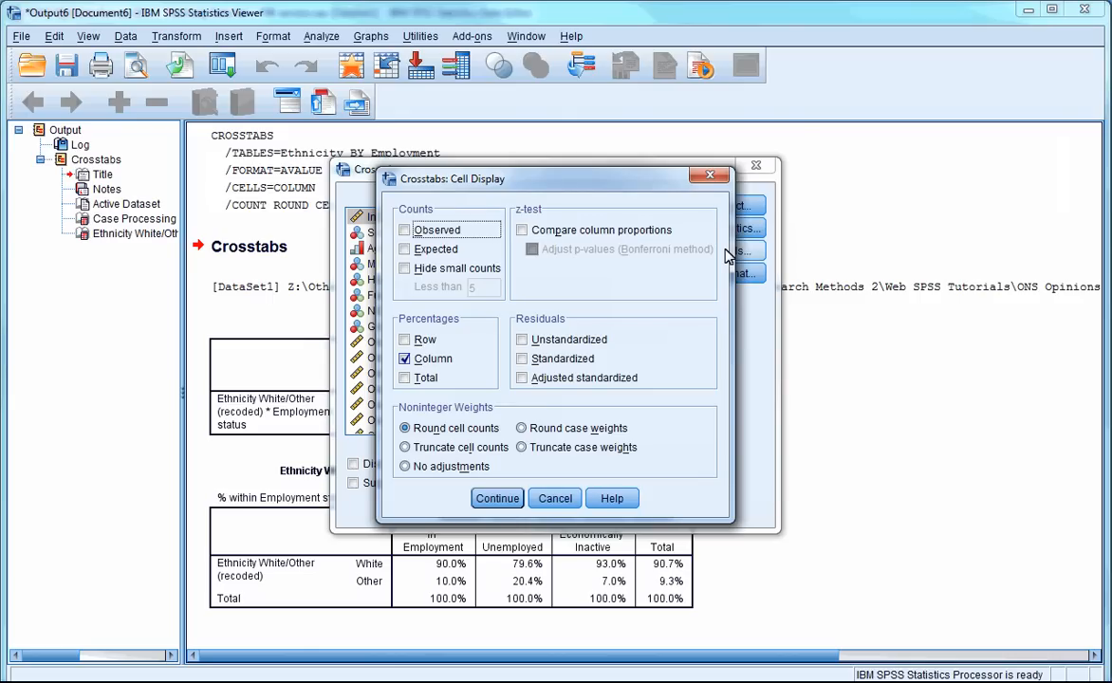
pyautogui.moveTo(418, 349)
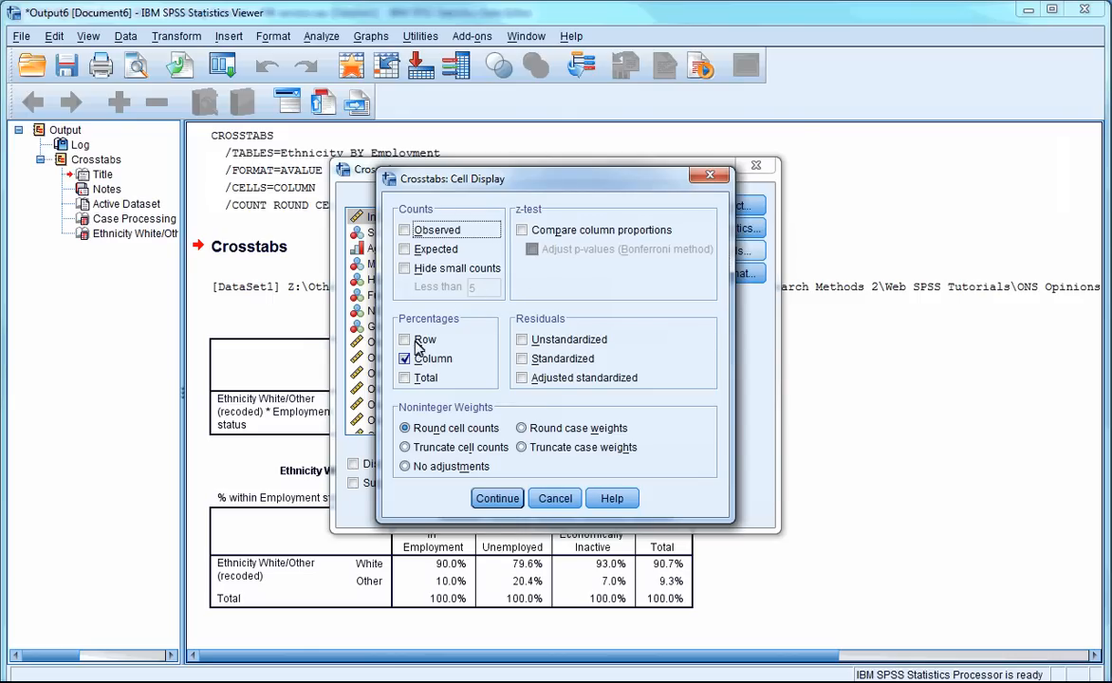
# Step: Switch cells to observed counts with row percentages and run the revised crosstab
pyautogui.click(405, 357)
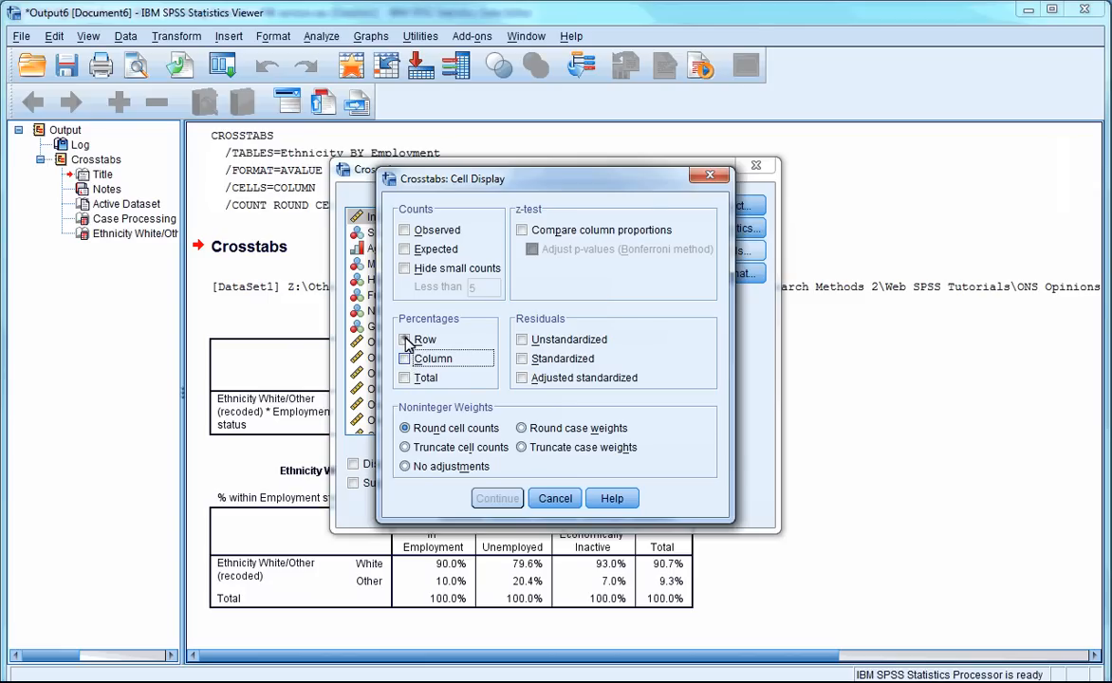
pyautogui.click(405, 340)
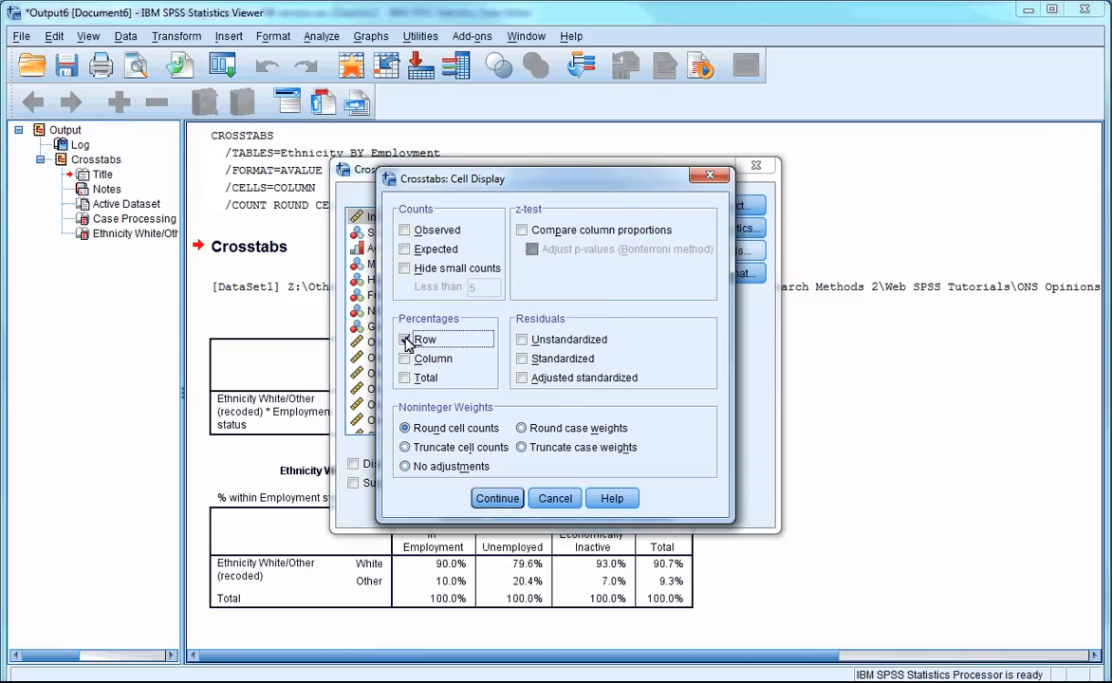
pyautogui.click(405, 339)
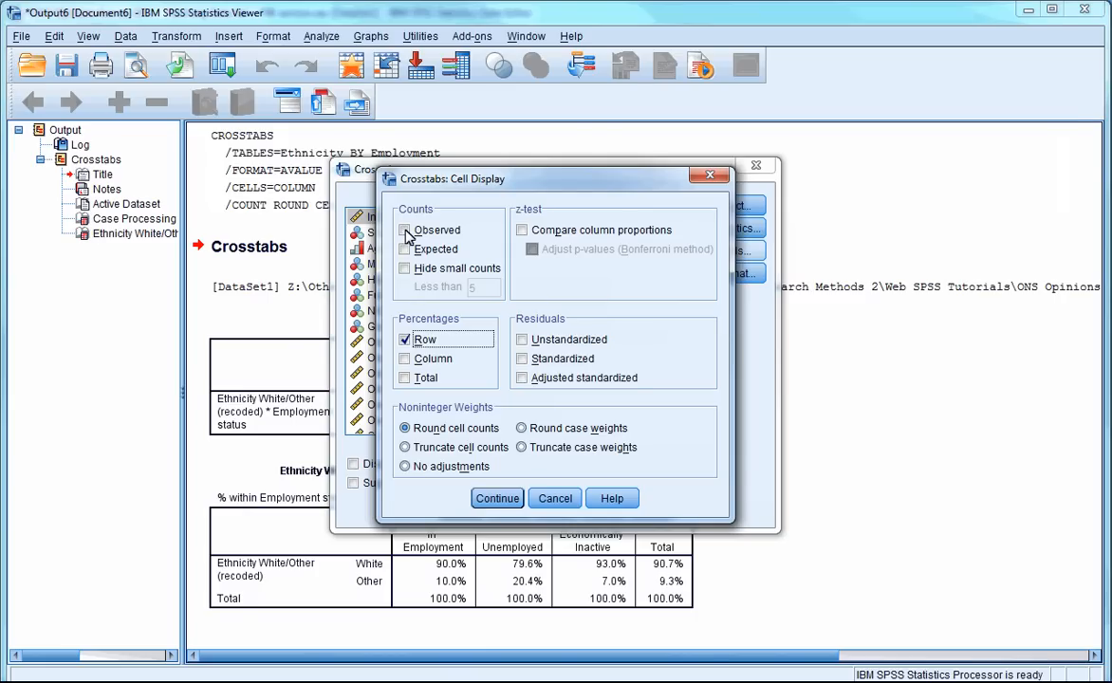
pyautogui.click(405, 230)
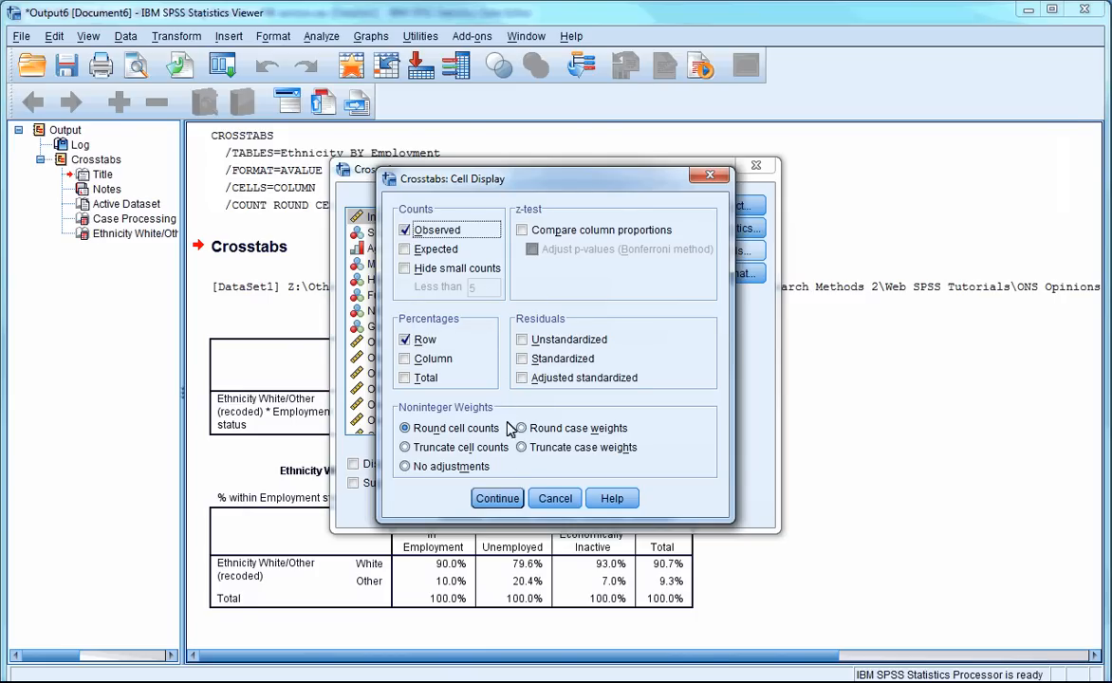
pyautogui.click(498, 498)
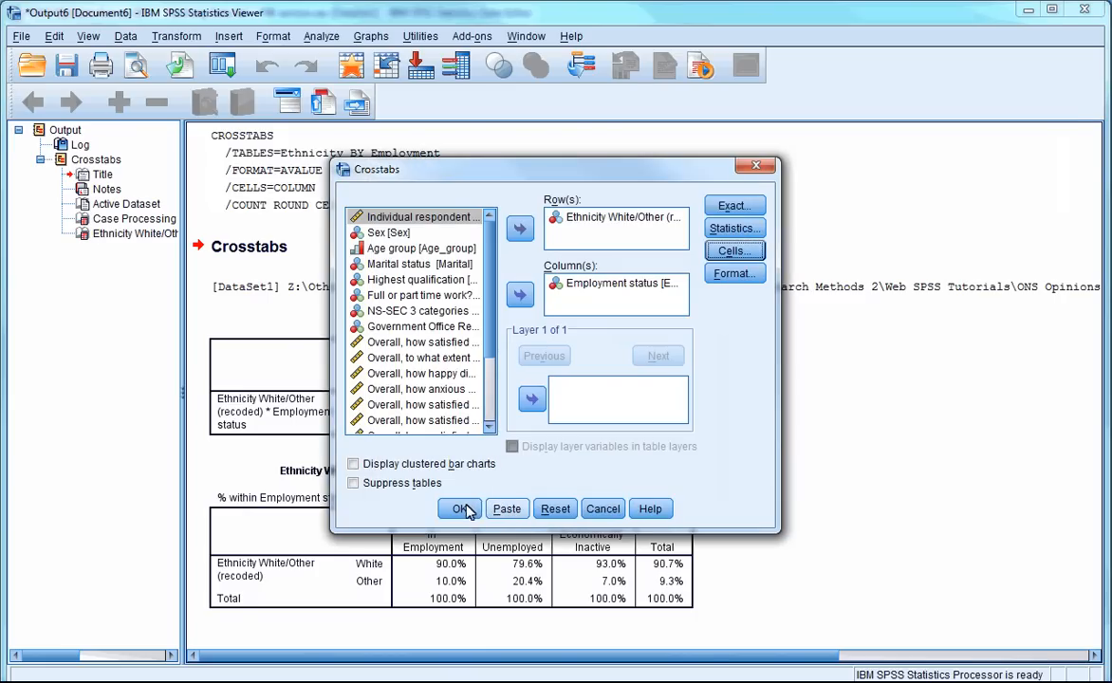
pyautogui.click(460, 509)
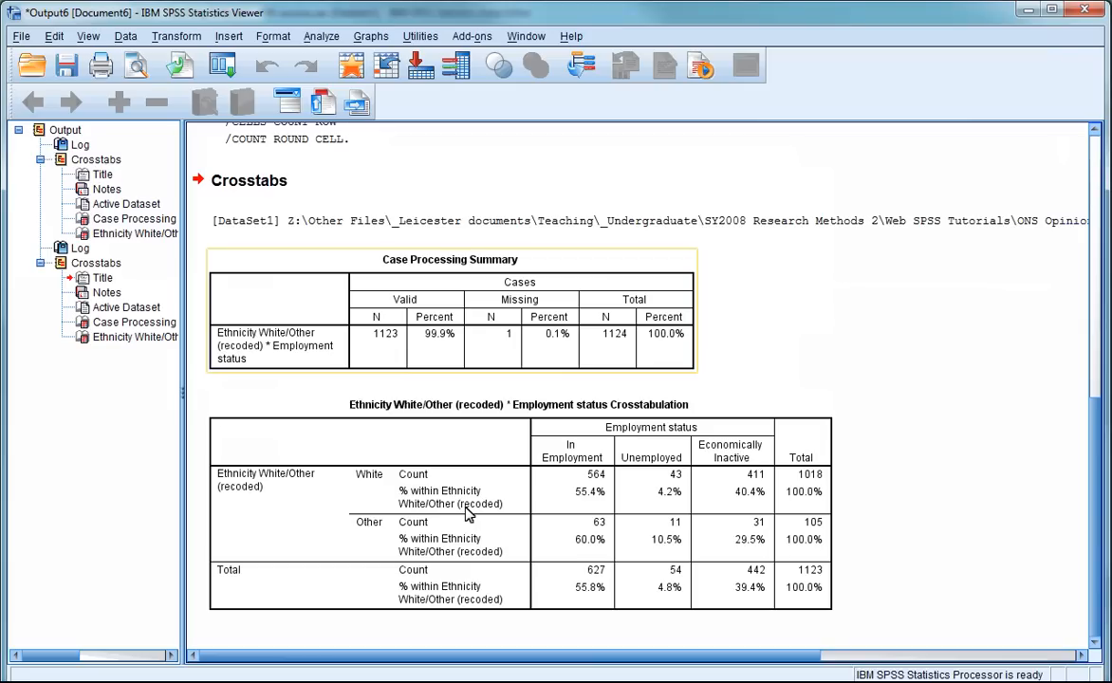